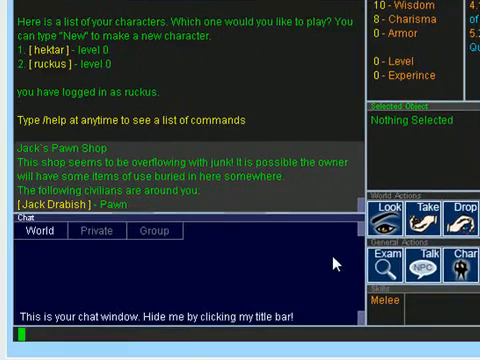
# - Send "anyone here?" on the World chat channel and get Tamesh's greeting in reply
pyautogui.write('anyone here')
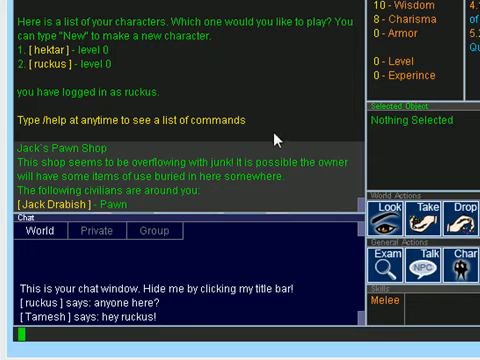
pyautogui.moveTo(228, 276)
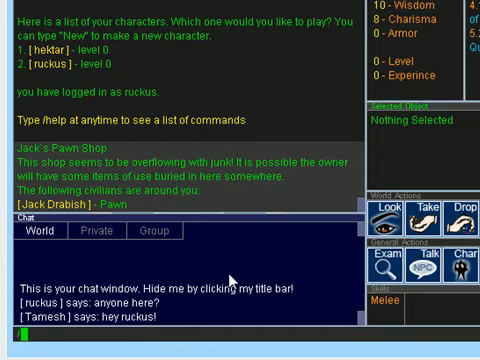
# - Privately message Tamesh "how are you?" with /p, then return to the World channel
pyautogui.write('/p tamesh')
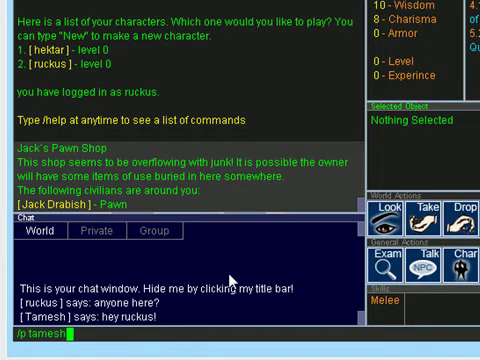
pyautogui.write('how are you')
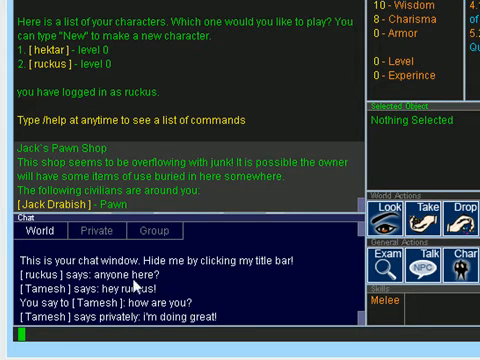
pyautogui.moveTo(120, 296)
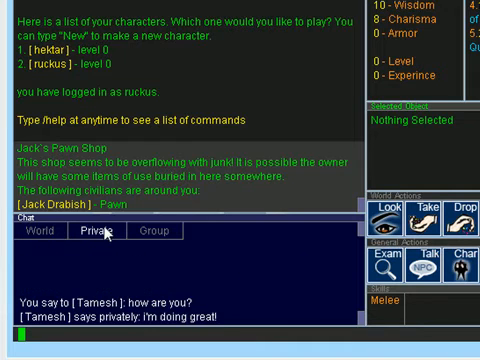
pyautogui.moveTo(104, 236)
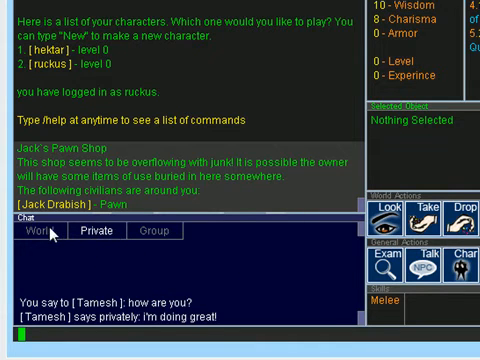
pyautogui.click(44, 232)
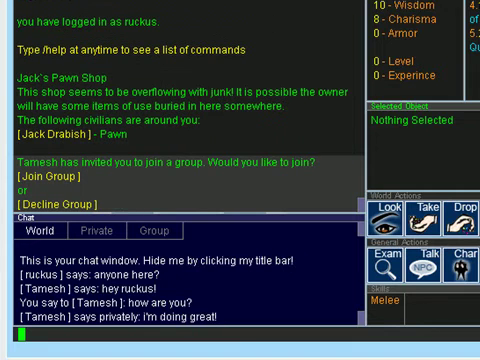
pyautogui.moveTo(128, 170)
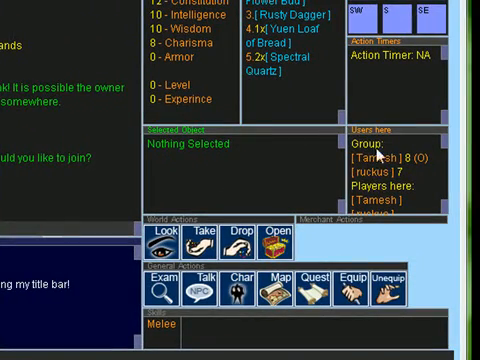
pyautogui.moveTo(224, 190)
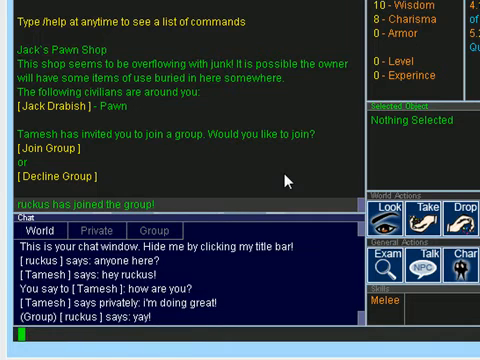
pyautogui.moveTo(172, 258)
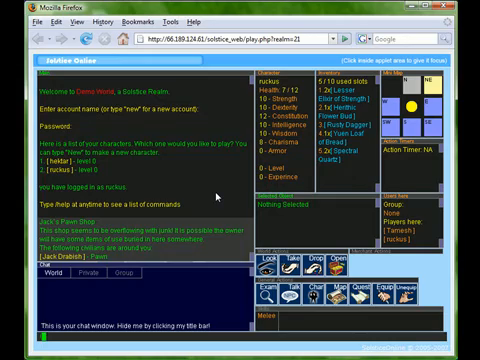
# - Enter a "/trade tamesh" command in the chat input to start a trade with Tamesh
pyautogui.write('/trade tames')
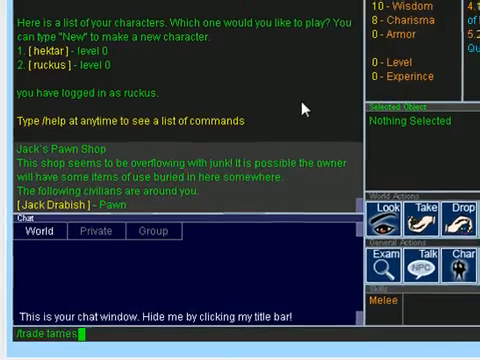